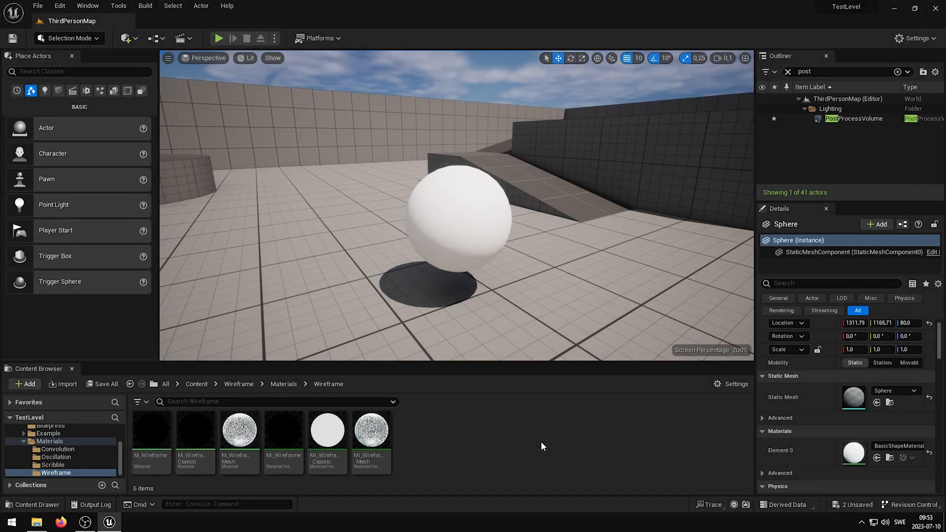
Select the PostProcessVolume in the Outliner to show its post-process material slot.
{"action": "left_click", "coordinate": [239, 429]}
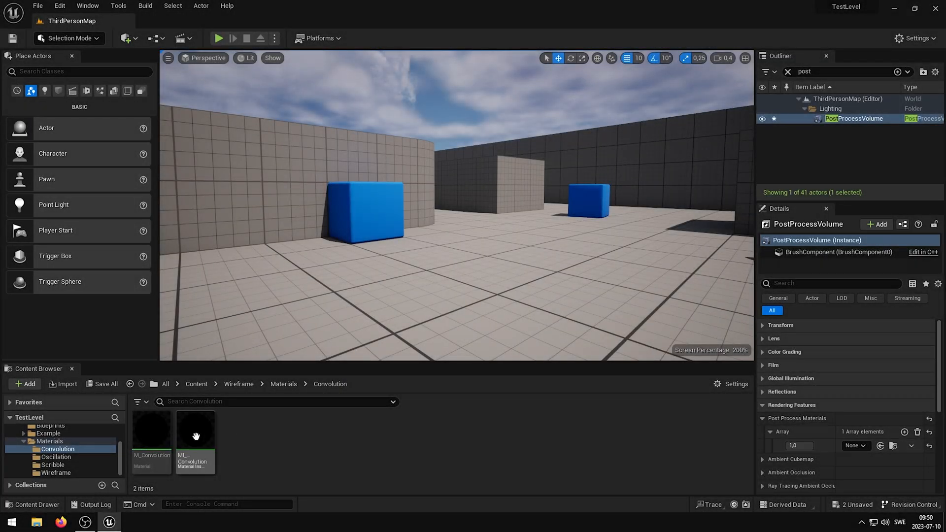
Try the Convolution, Oscillation and Scribble instances in the post-process material slot.
{"action": "left_click", "coordinate": [195, 430]}
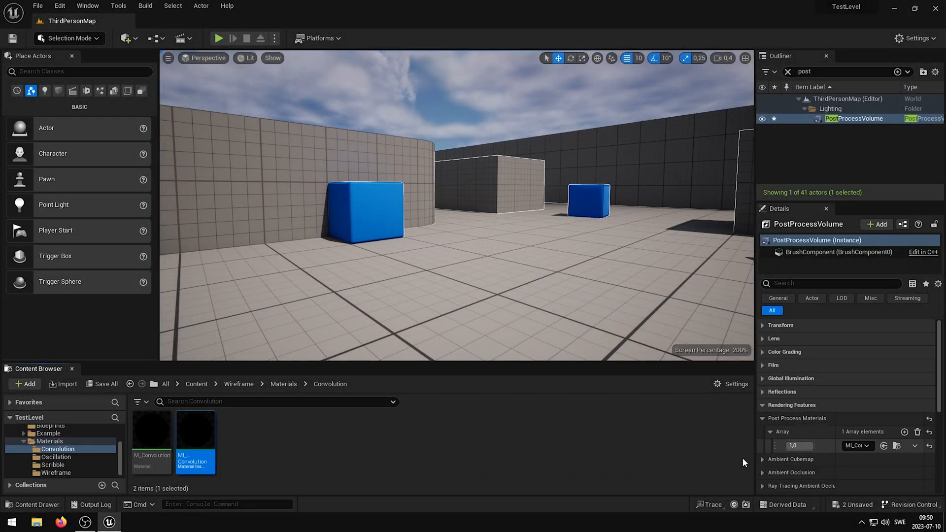
{"action": "left_click", "coordinate": [54, 457]}
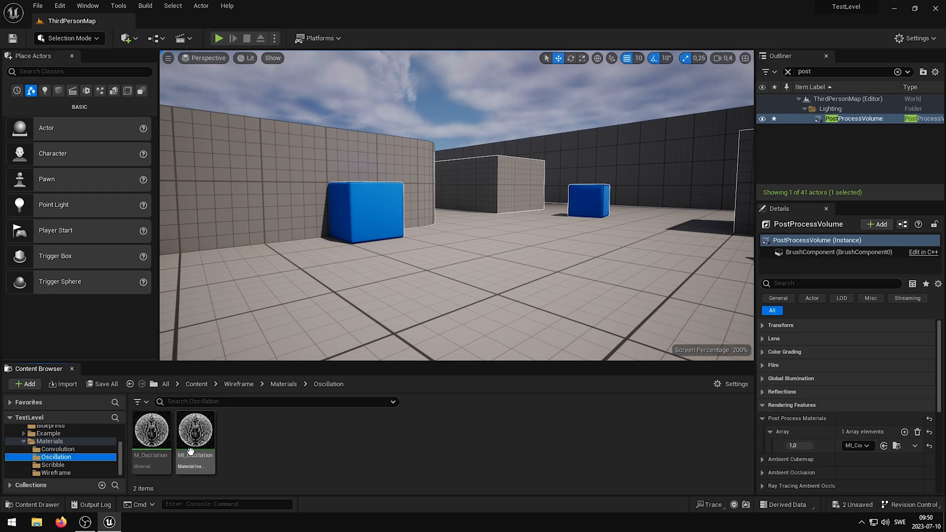
{"action": "left_click", "coordinate": [195, 432]}
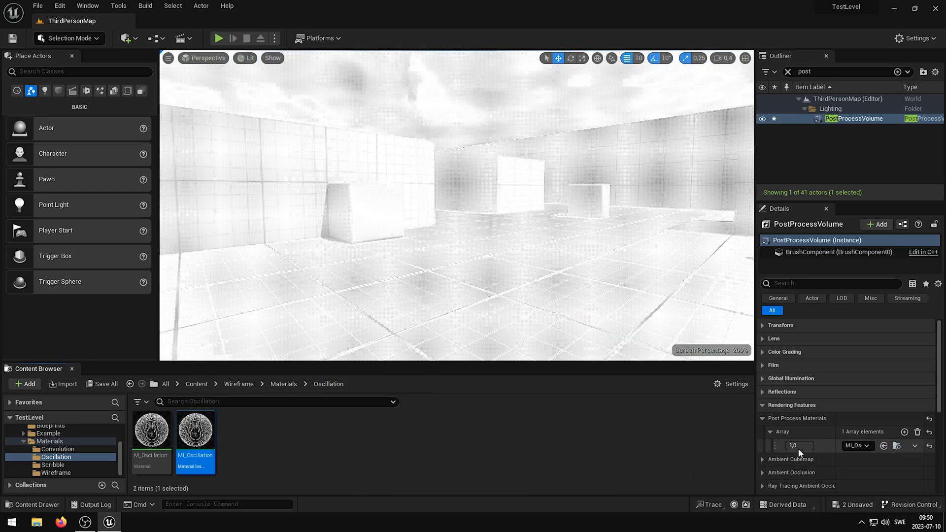
{"action": "left_click", "coordinate": [53, 464]}
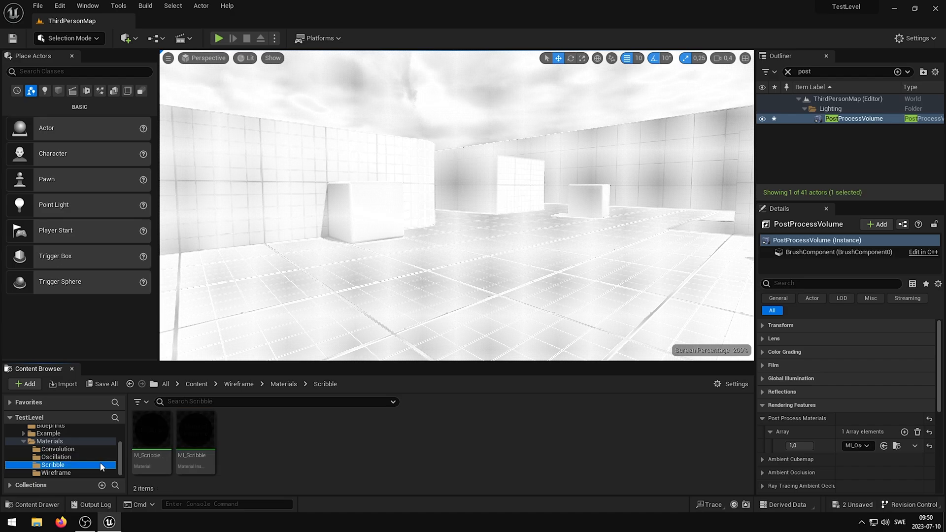
{"action": "left_click", "coordinate": [194, 428]}
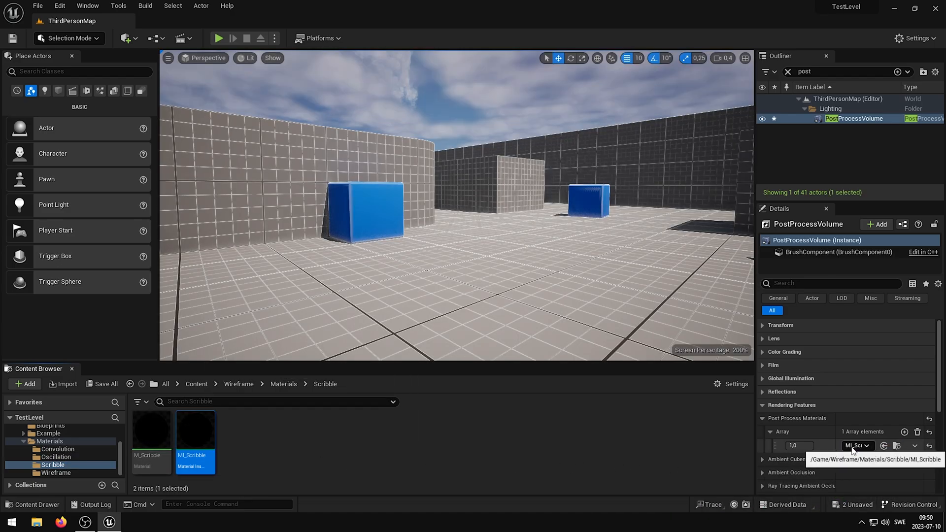
Assign MI_Wireframe_Classic from the Wireframe folder to the post-process slot.
{"action": "left_click", "coordinate": [56, 473]}
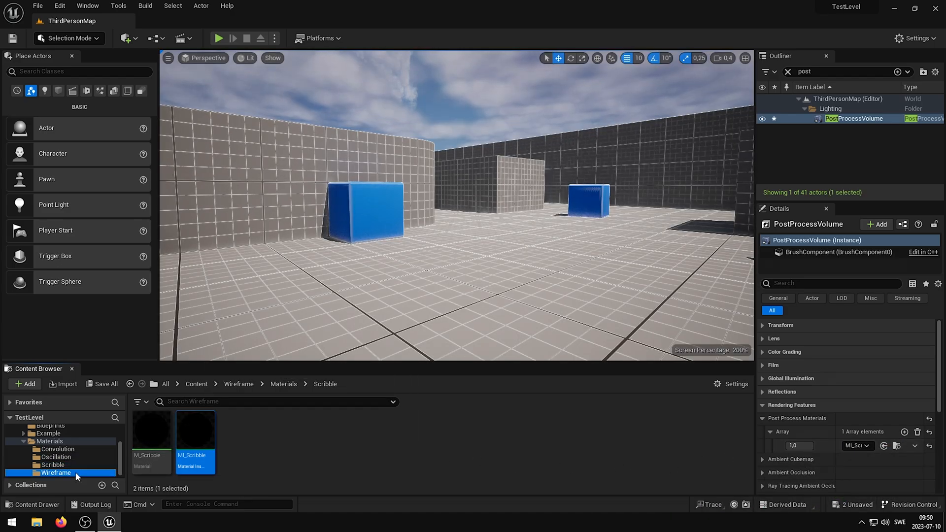
{"action": "left_click", "coordinate": [56, 473]}
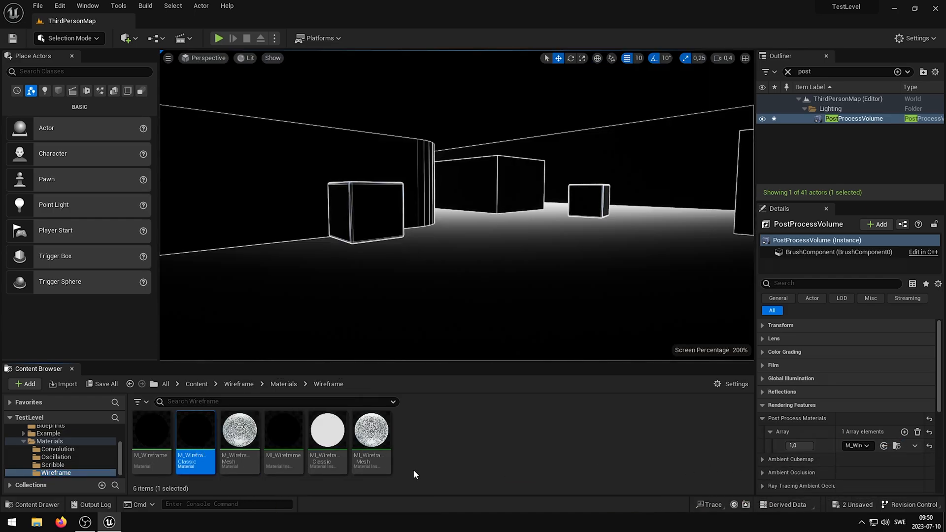
{"action": "left_click", "coordinate": [328, 430]}
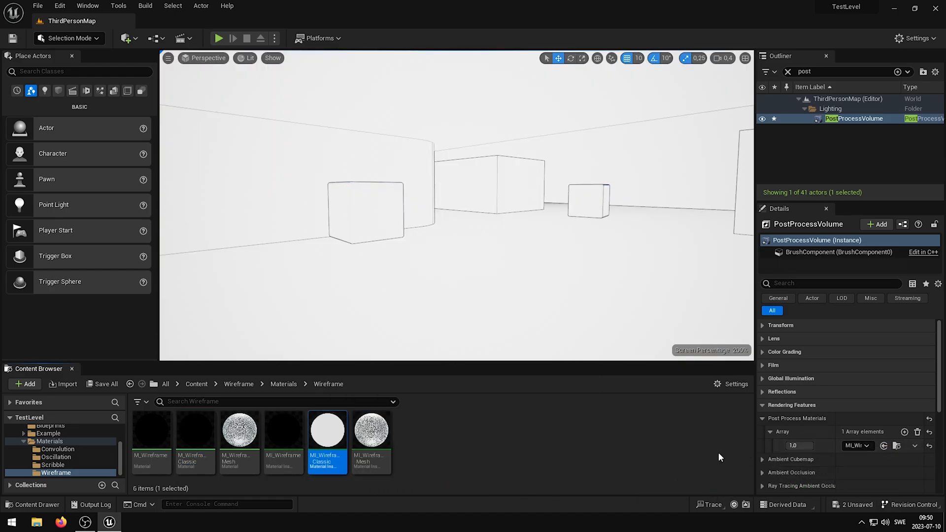
{"action": "mouse_move", "coordinate": [601, 451]}
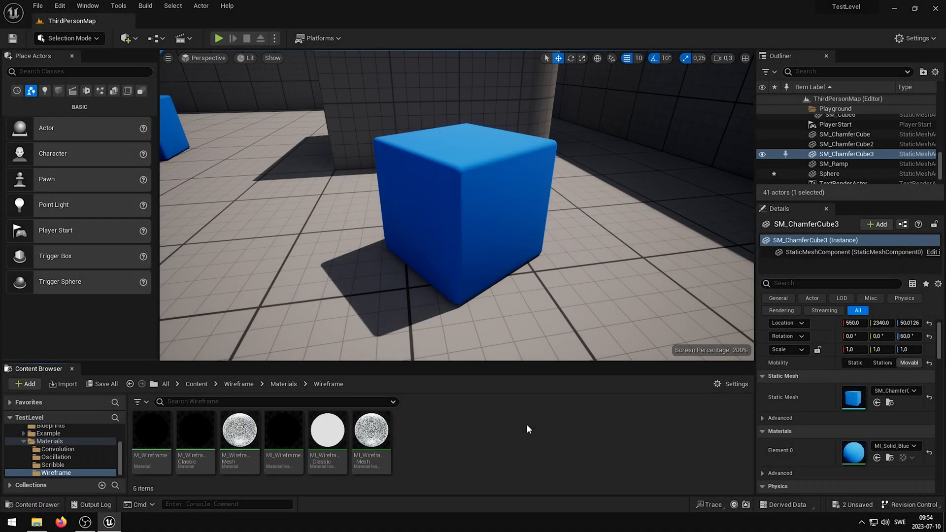
Select SM_Cube, undo the wireframe effect, and filter Details by 'overlay'.
{"action": "left_click", "coordinate": [238, 429]}
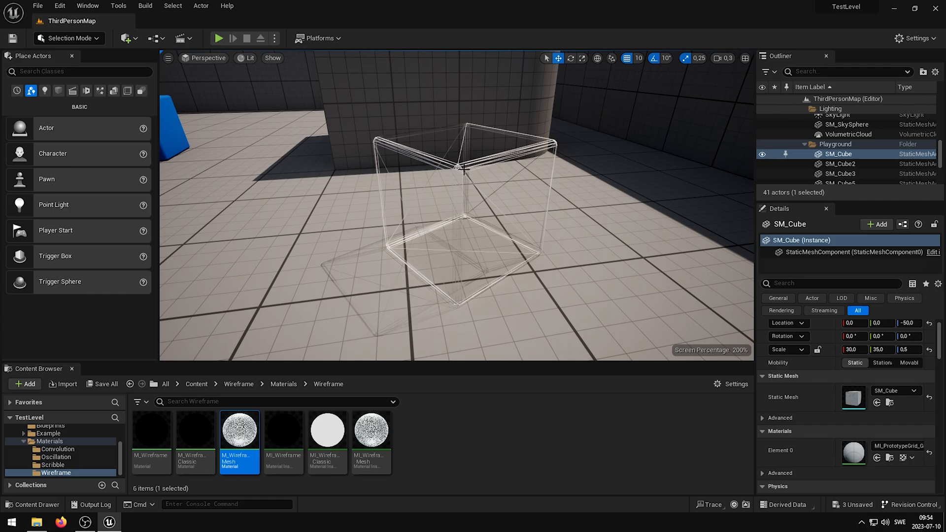
{"action": "key", "text": "ctrl+z"}
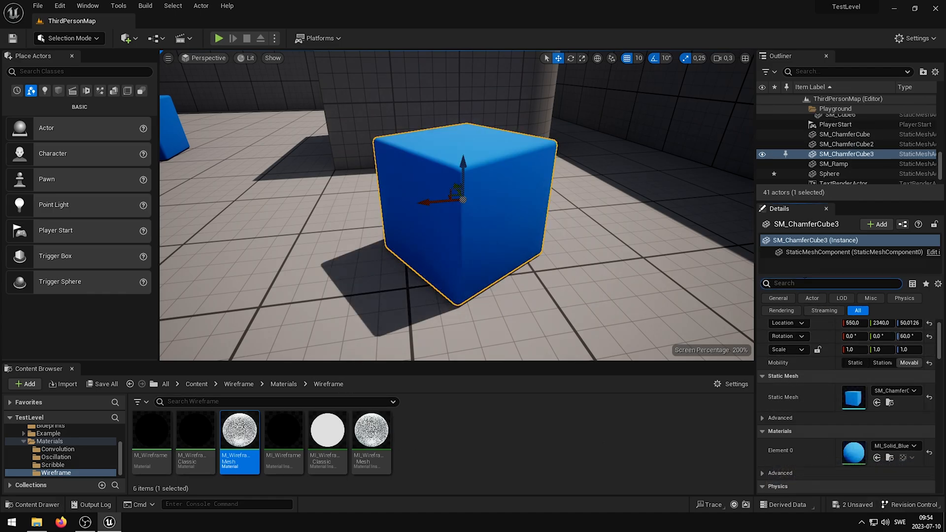
{"action": "type", "text": "overlay"}
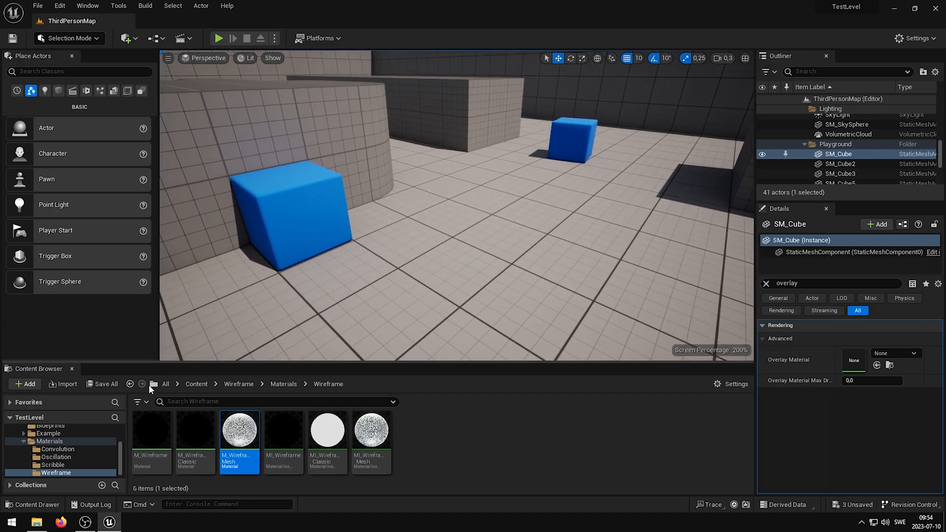
Place BP_Wireframe_Mesh, clear the overlay filter, and set its mesh to SM_ChamferCube.
{"action": "left_click", "coordinate": [49, 426]}
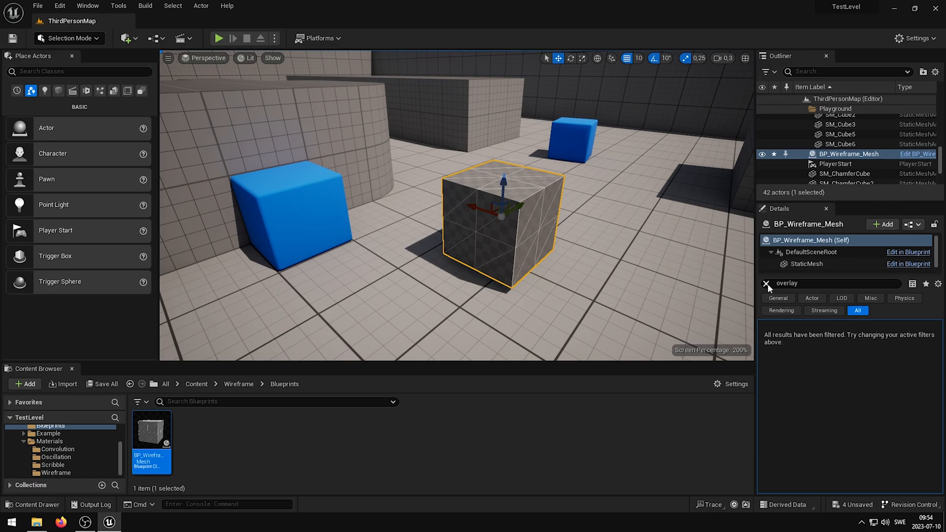
{"action": "left_click", "coordinate": [766, 282]}
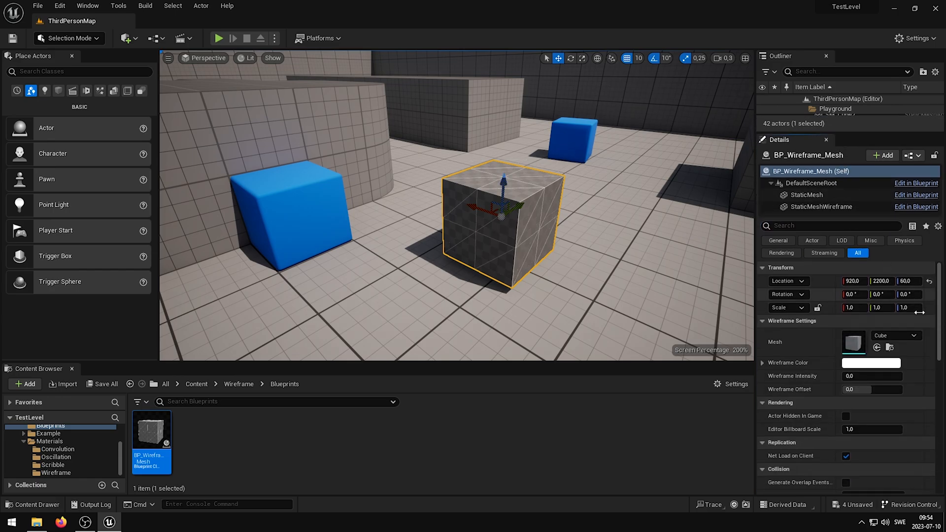
{"action": "left_click", "coordinate": [895, 335]}
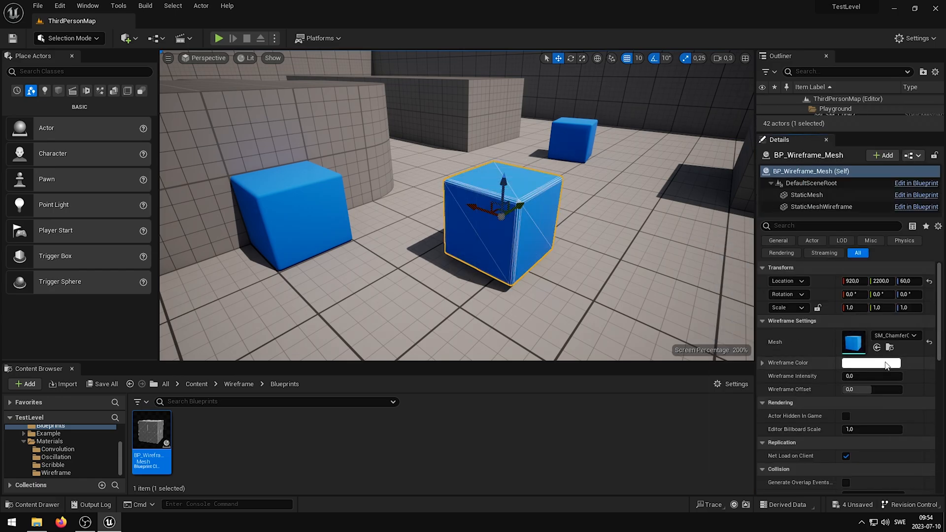
{"action": "left_click", "coordinate": [870, 363]}
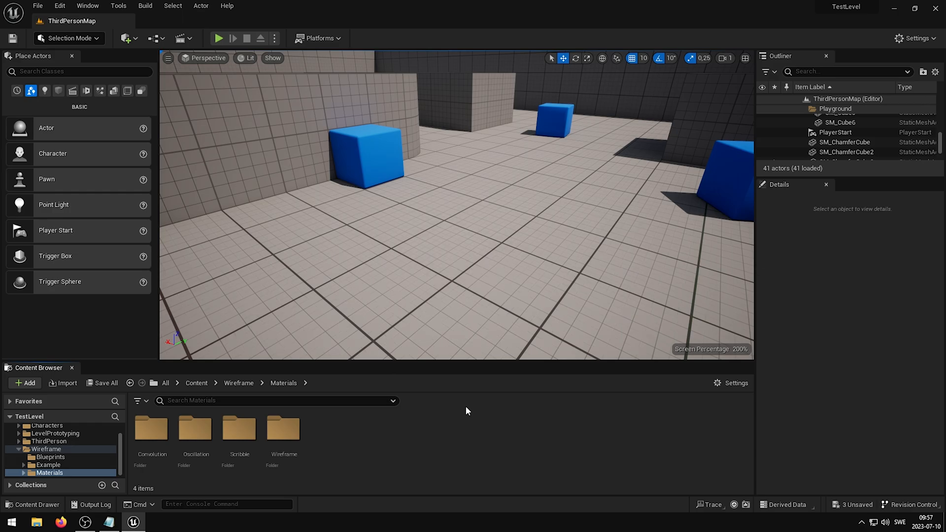
{"action": "mouse_move", "coordinate": [136, 164]}
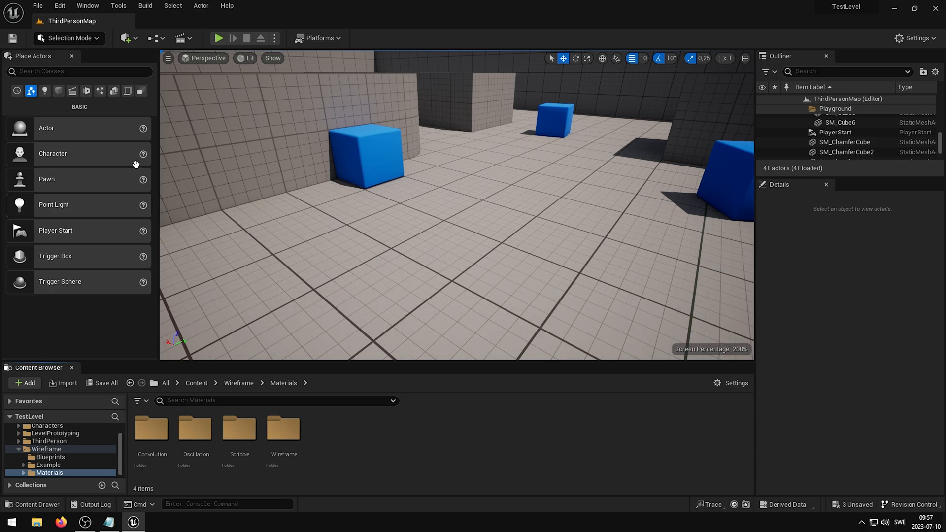
Place a Post Process Volume from Visual Effects and expand its Rendering Features.
{"action": "left_click", "coordinate": [100, 91]}
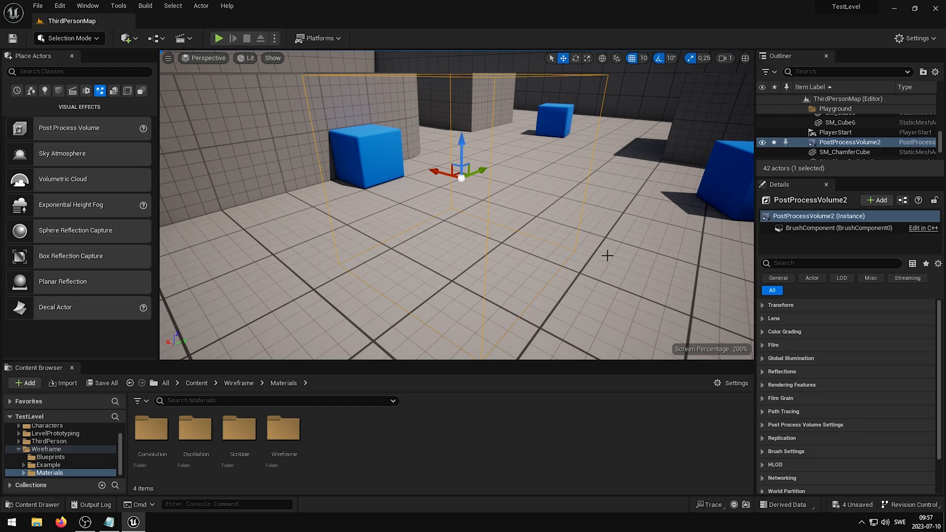
{"action": "mouse_move", "coordinate": [748, 331]}
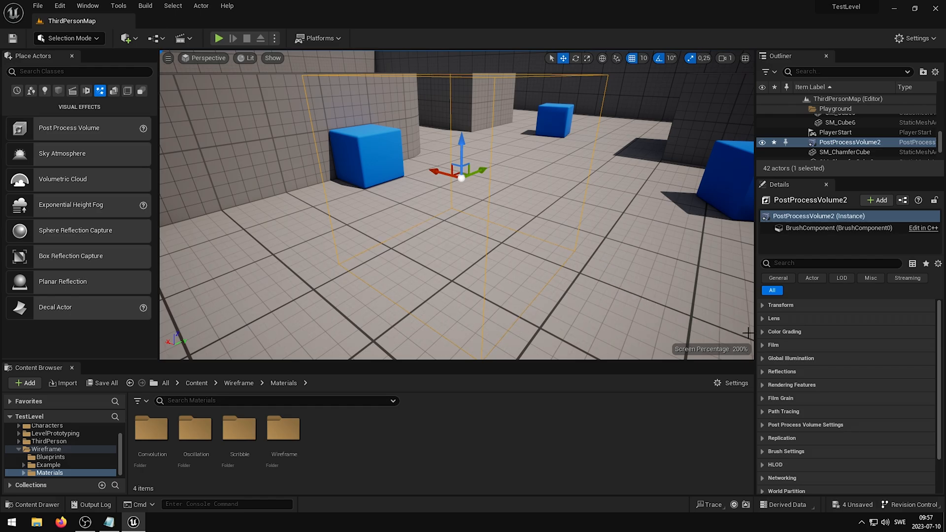
{"action": "left_click", "coordinate": [792, 384]}
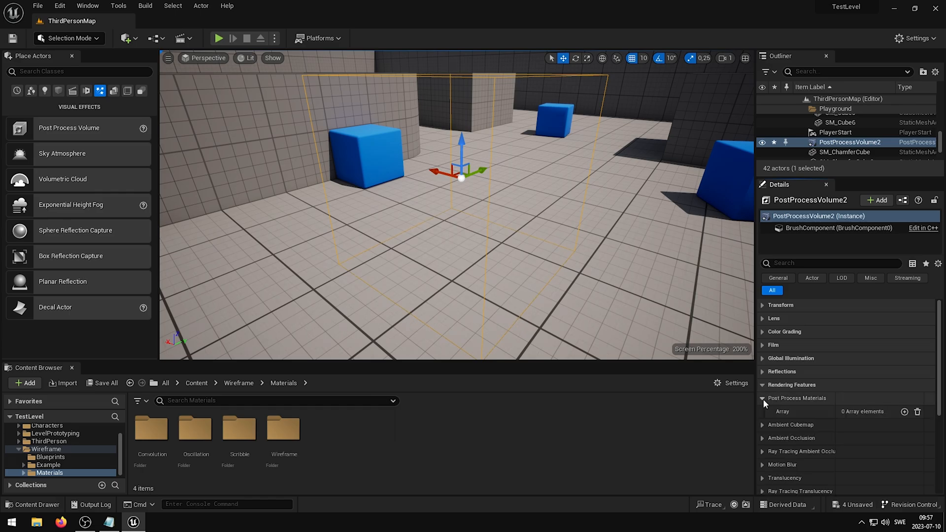
{"action": "mouse_move", "coordinate": [876, 421]}
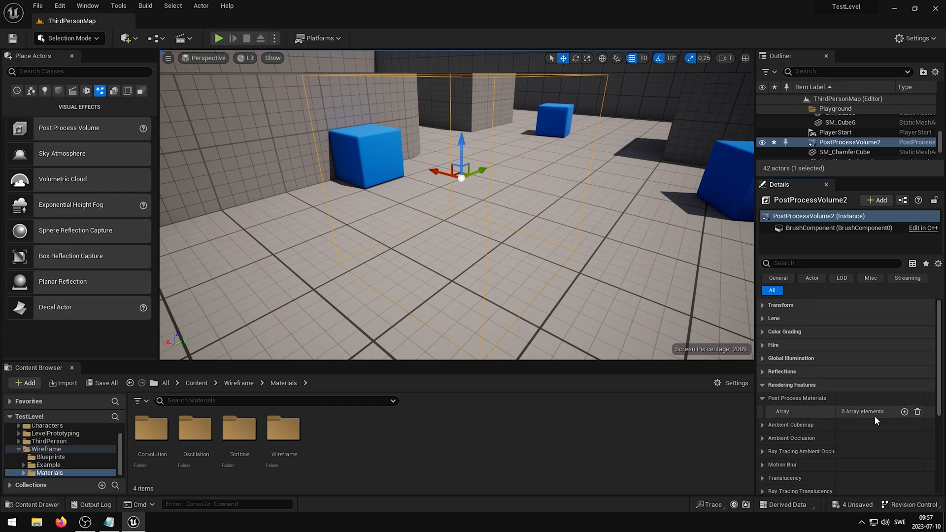
Add a post-process material element as an asset reference to MI_Wireframe.
{"action": "left_click", "coordinate": [904, 411]}
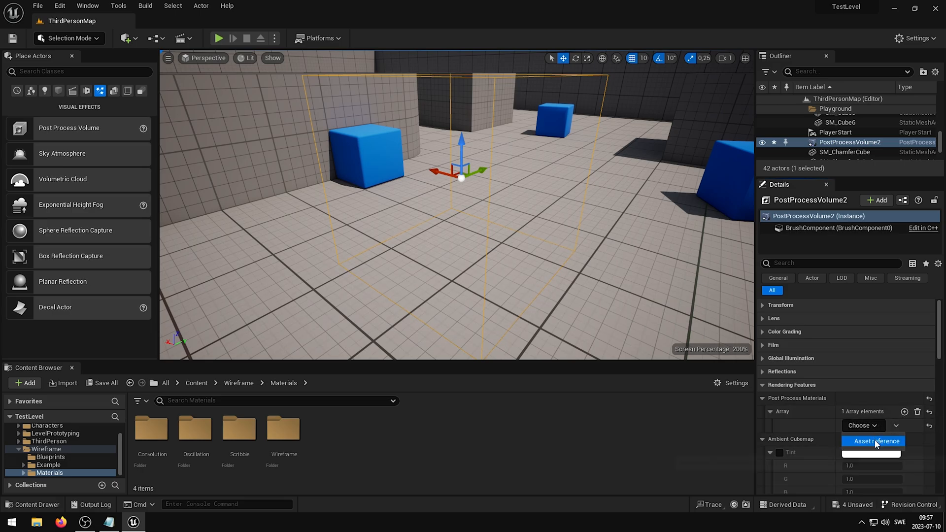
{"action": "left_click", "coordinate": [862, 425]}
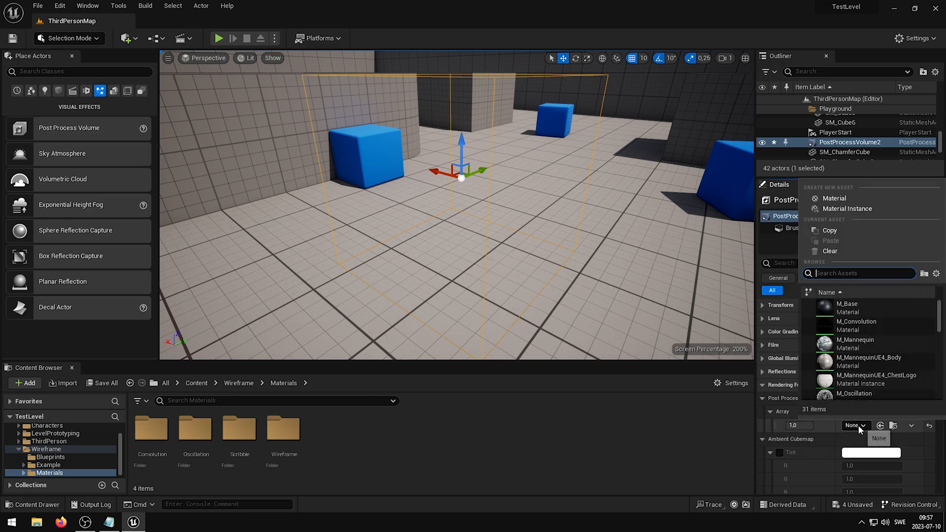
{"action": "type", "text": "wirefr"}
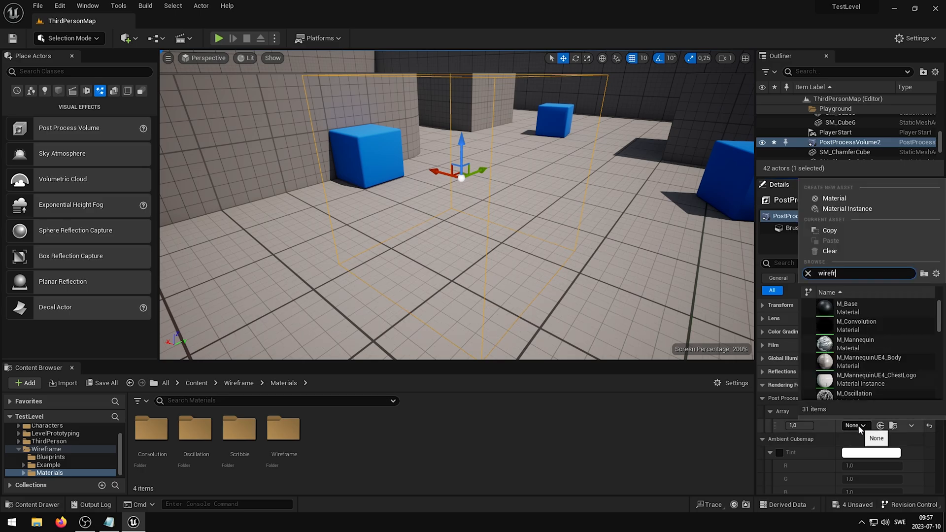
{"action": "type", "text": "a"}
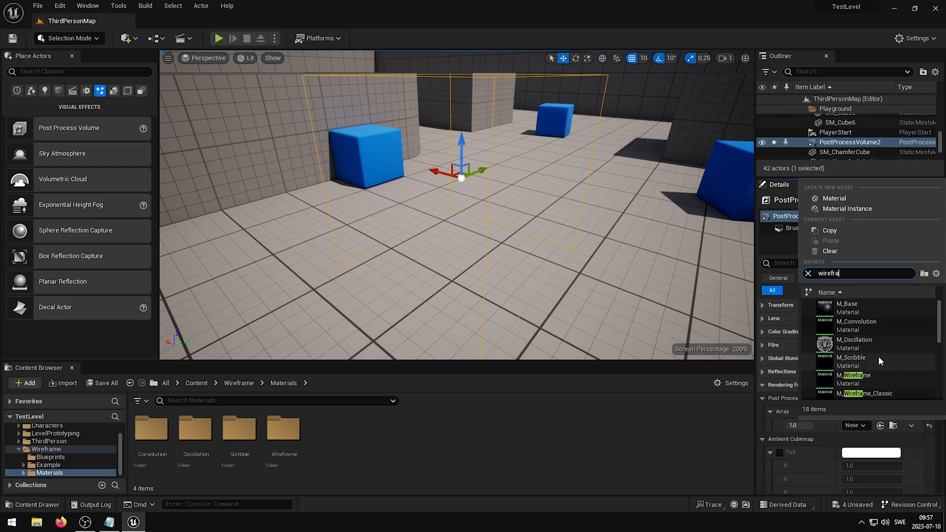
{"action": "scroll", "scroll_direction": "down", "scroll_amount": 3}
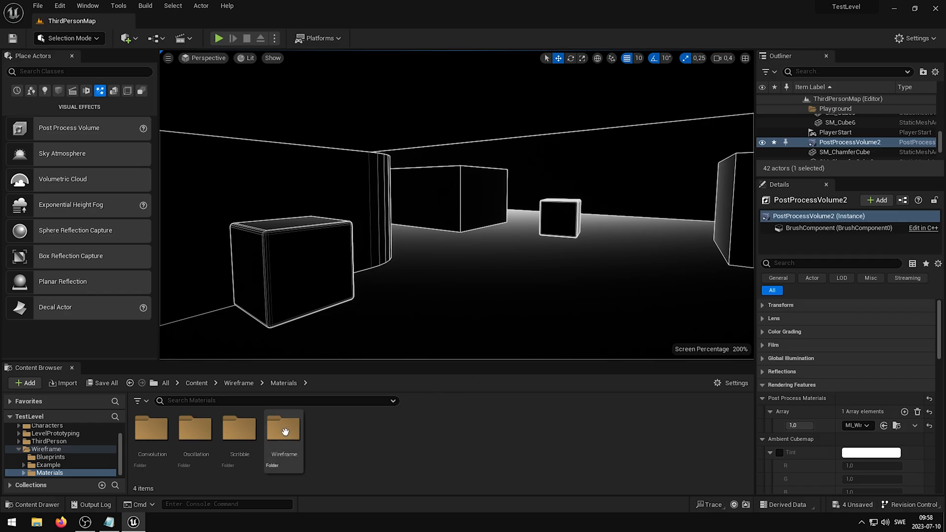
Open MI_Wireframe from the Wireframe folder in the Material Instance Editor.
{"action": "double_click", "coordinate": [283, 428]}
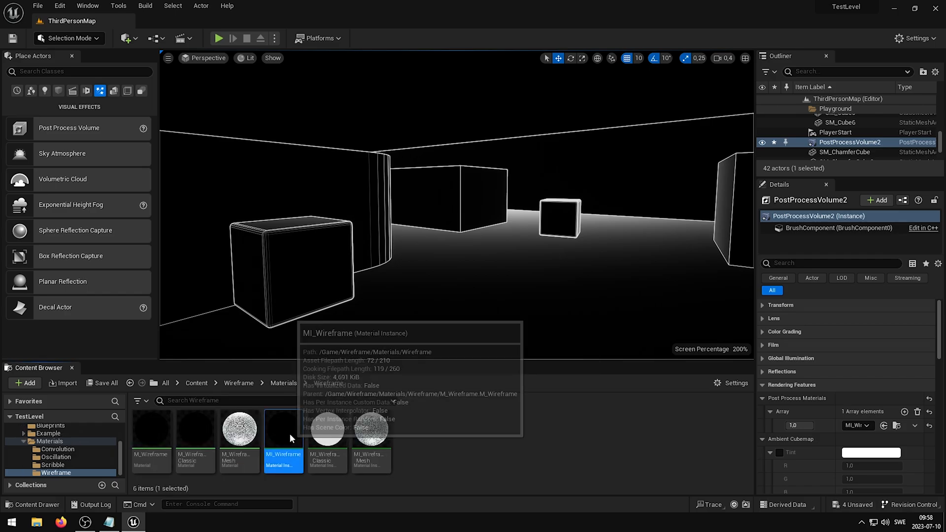
{"action": "double_click", "coordinate": [283, 428]}
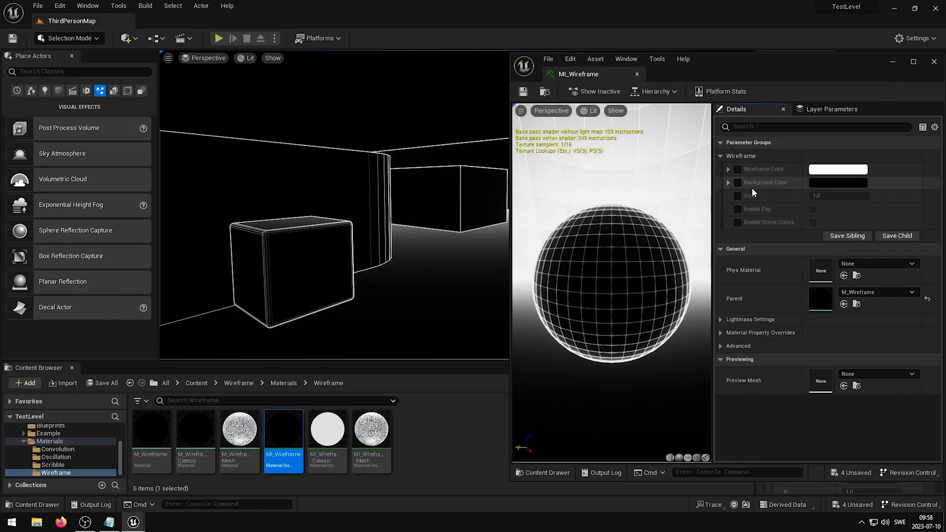
Enable Wireframe Color, Size and Enable Scene Colors, then recolour the lines green.
{"action": "left_click", "coordinate": [838, 168]}
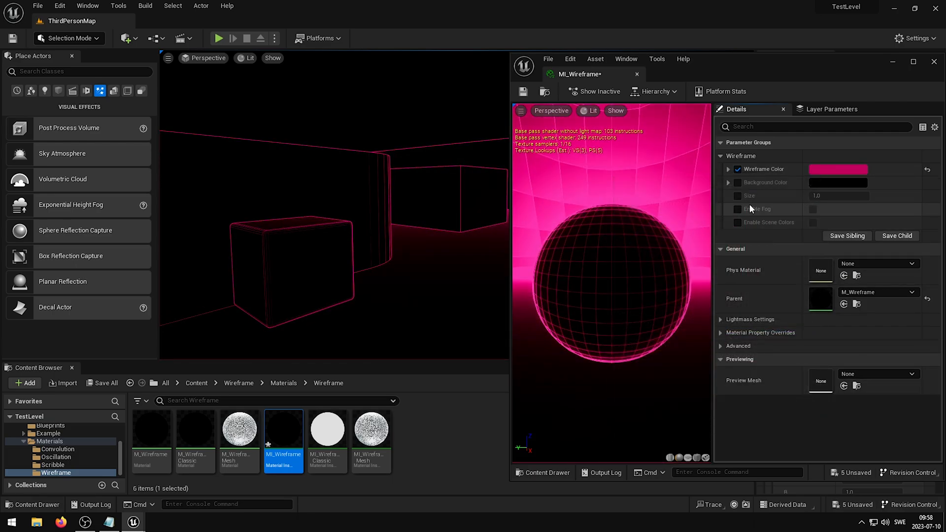
{"action": "left_click", "coordinate": [736, 196]}
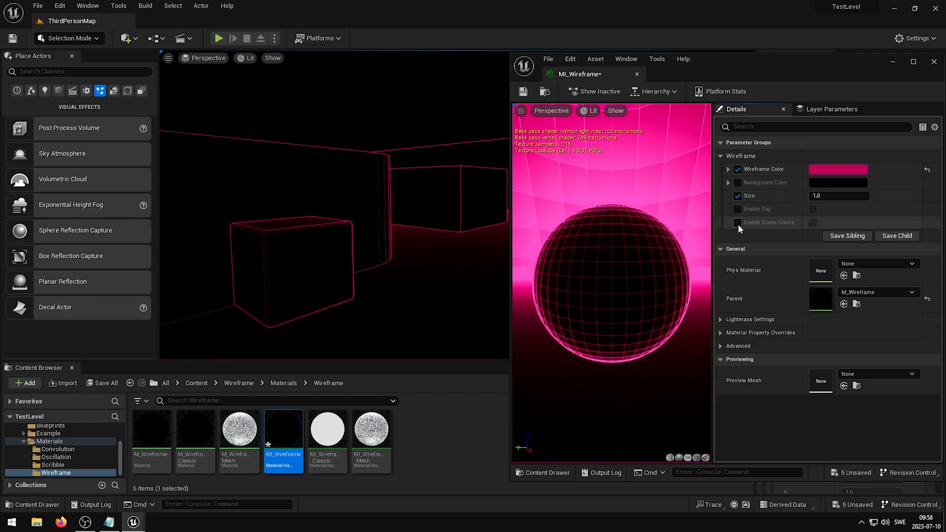
{"action": "left_click", "coordinate": [737, 209]}
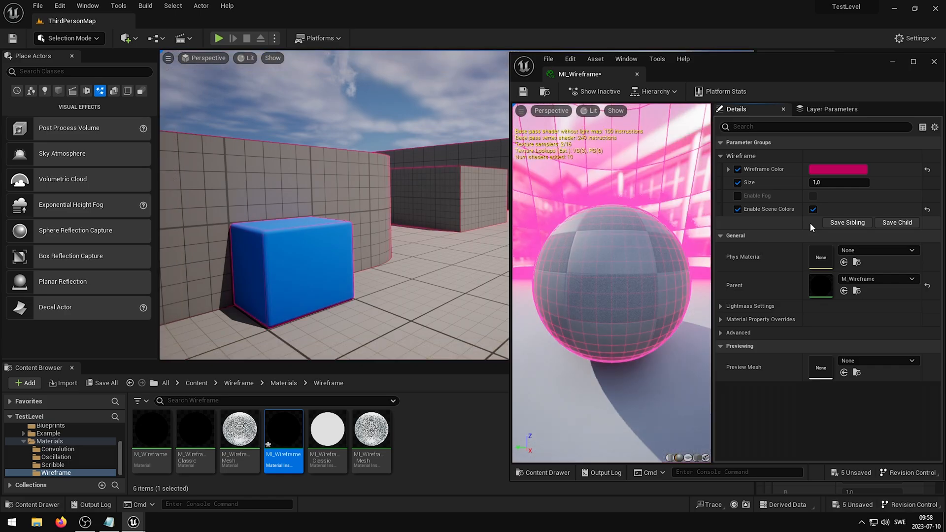
{"action": "left_click", "coordinate": [838, 169]}
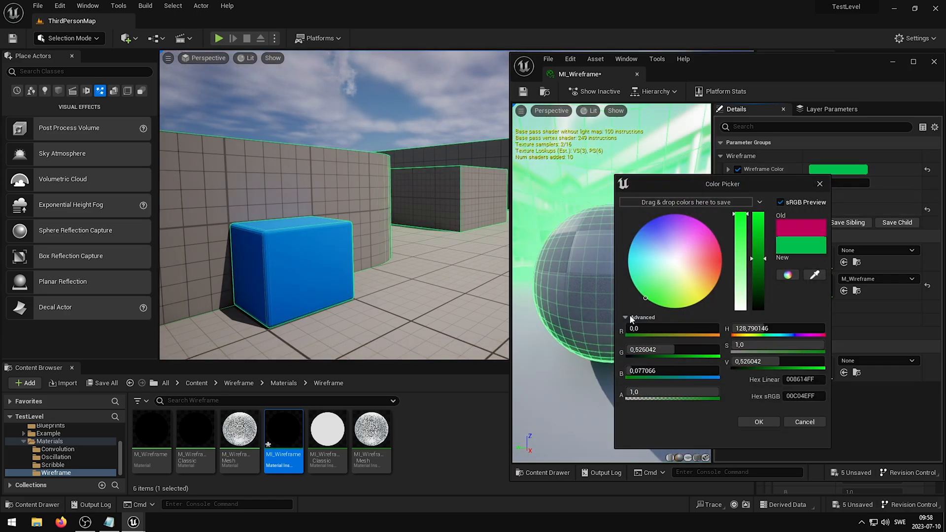